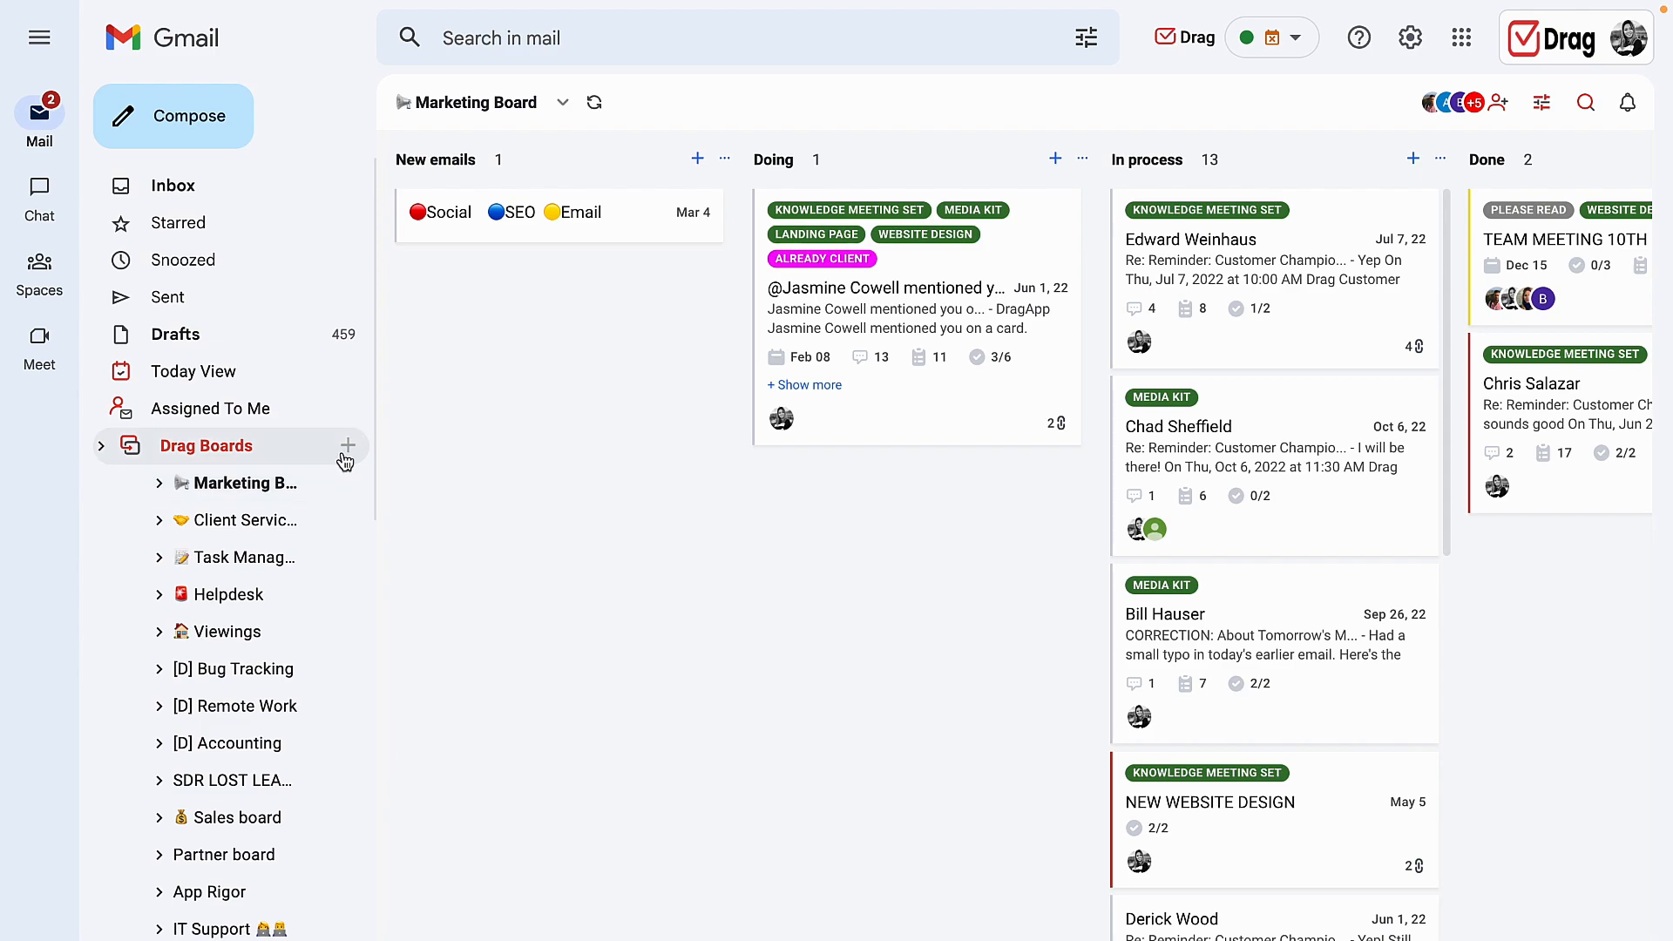
{"action": "mouse_move", "coordinate": [346, 460]}
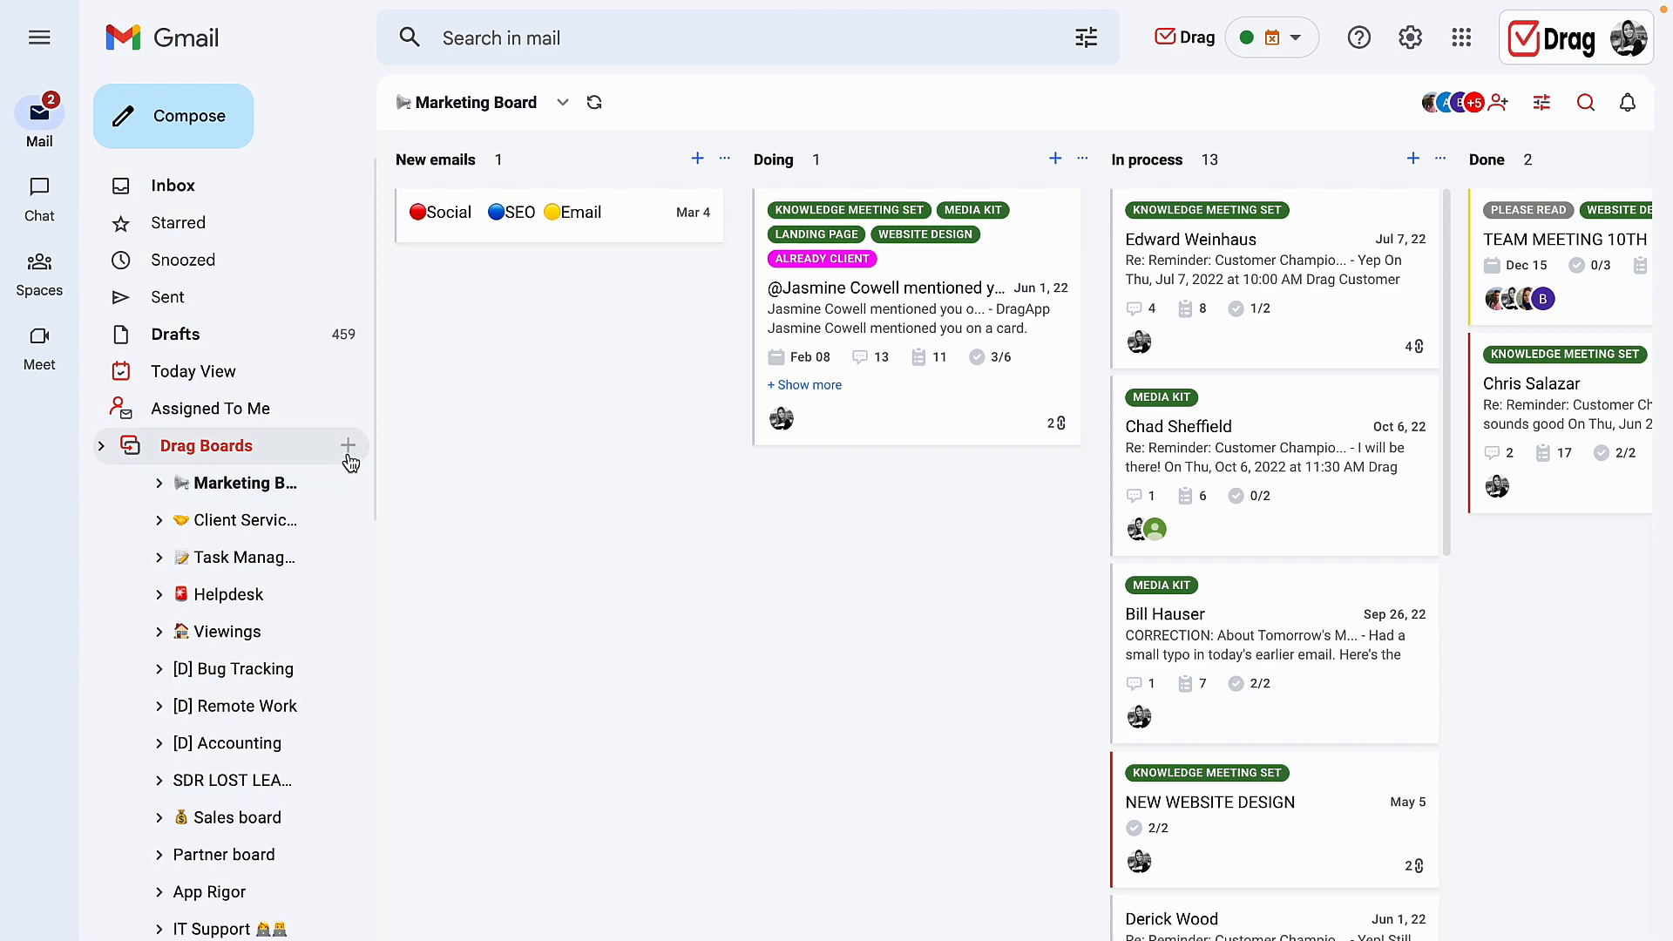
Step: Start a new Drag board and choose the Empty board type as the starting point
{"action": "left_click", "coordinate": [349, 446]}
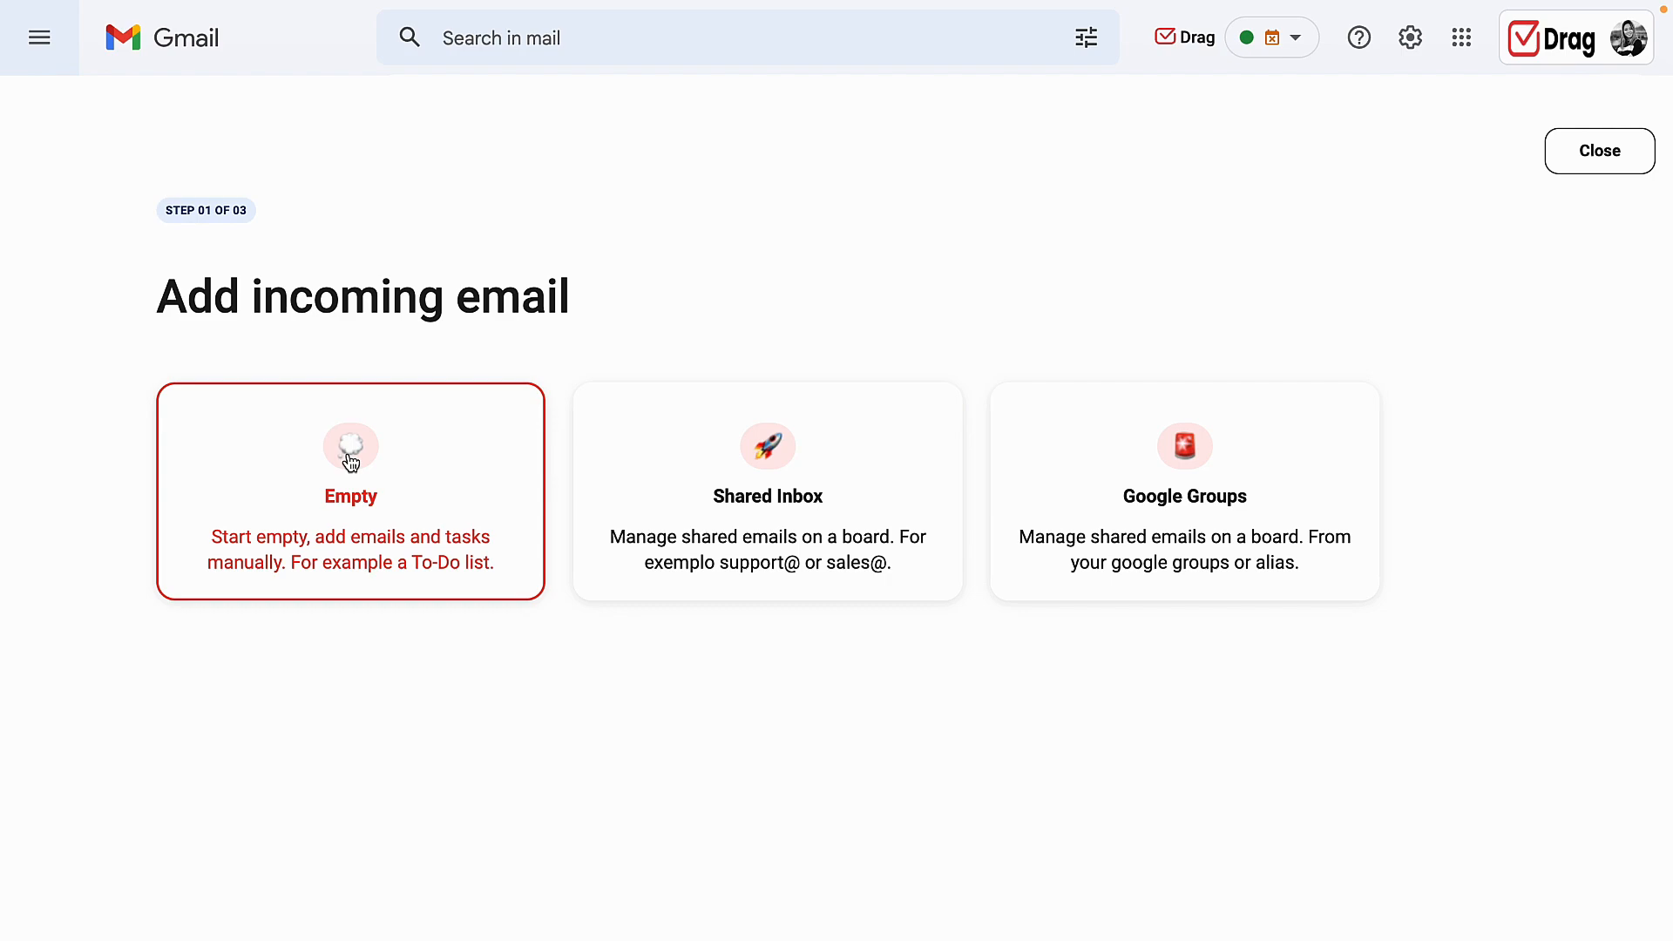
{"action": "left_click", "coordinate": [766, 492]}
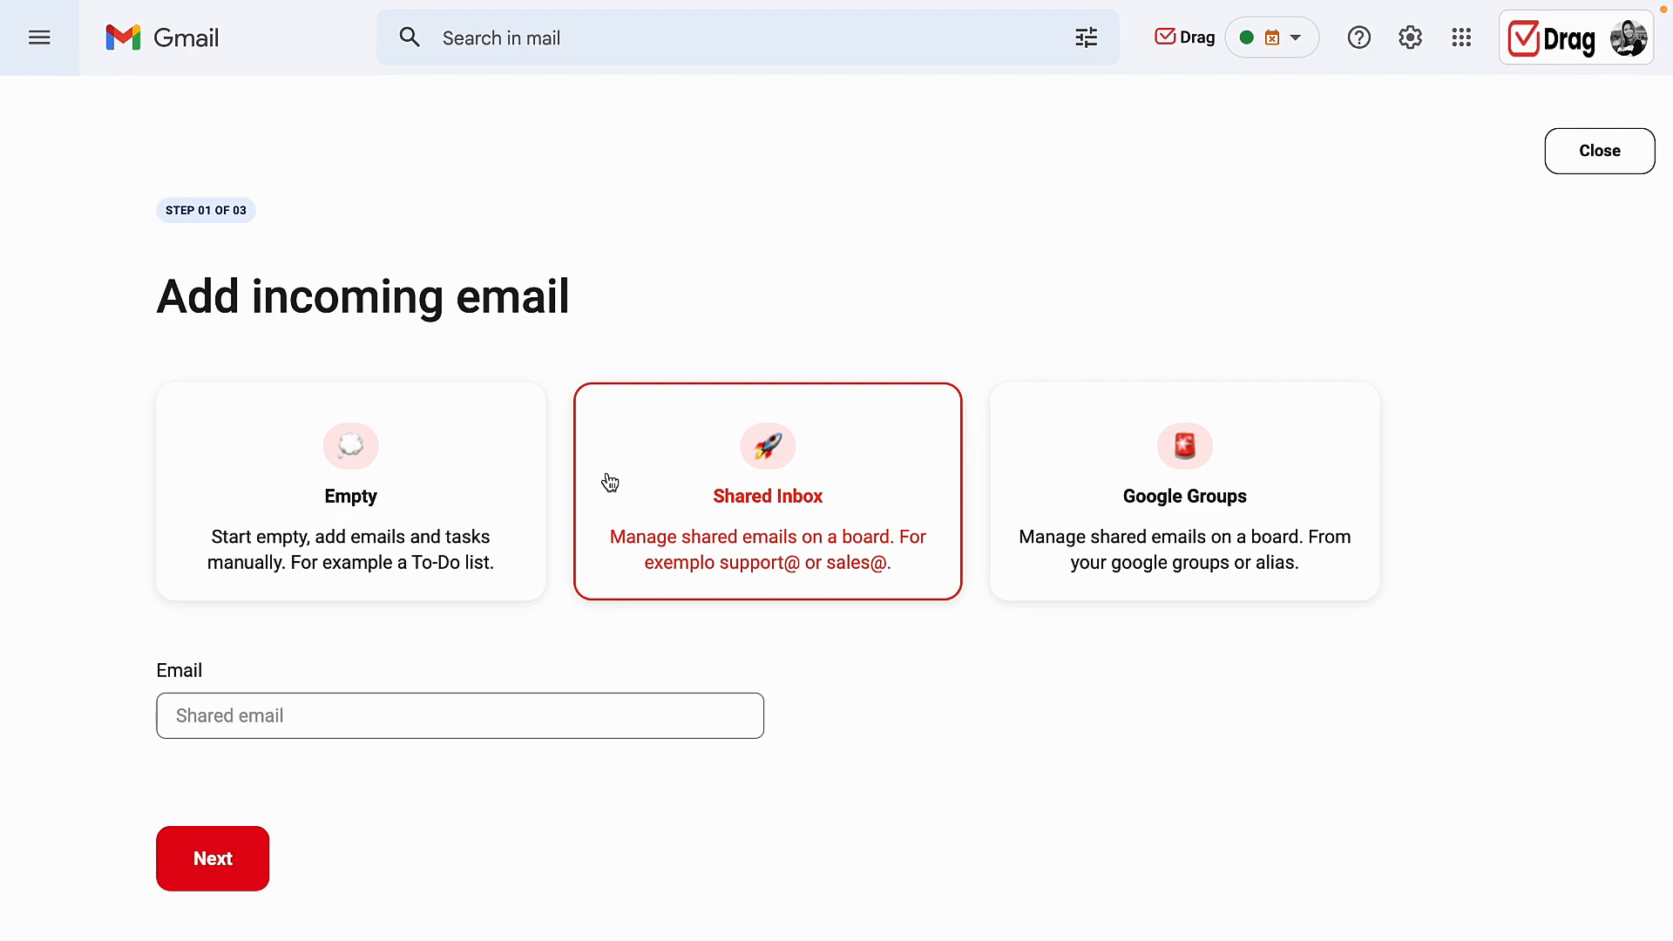
{"action": "mouse_move", "coordinate": [750, 512]}
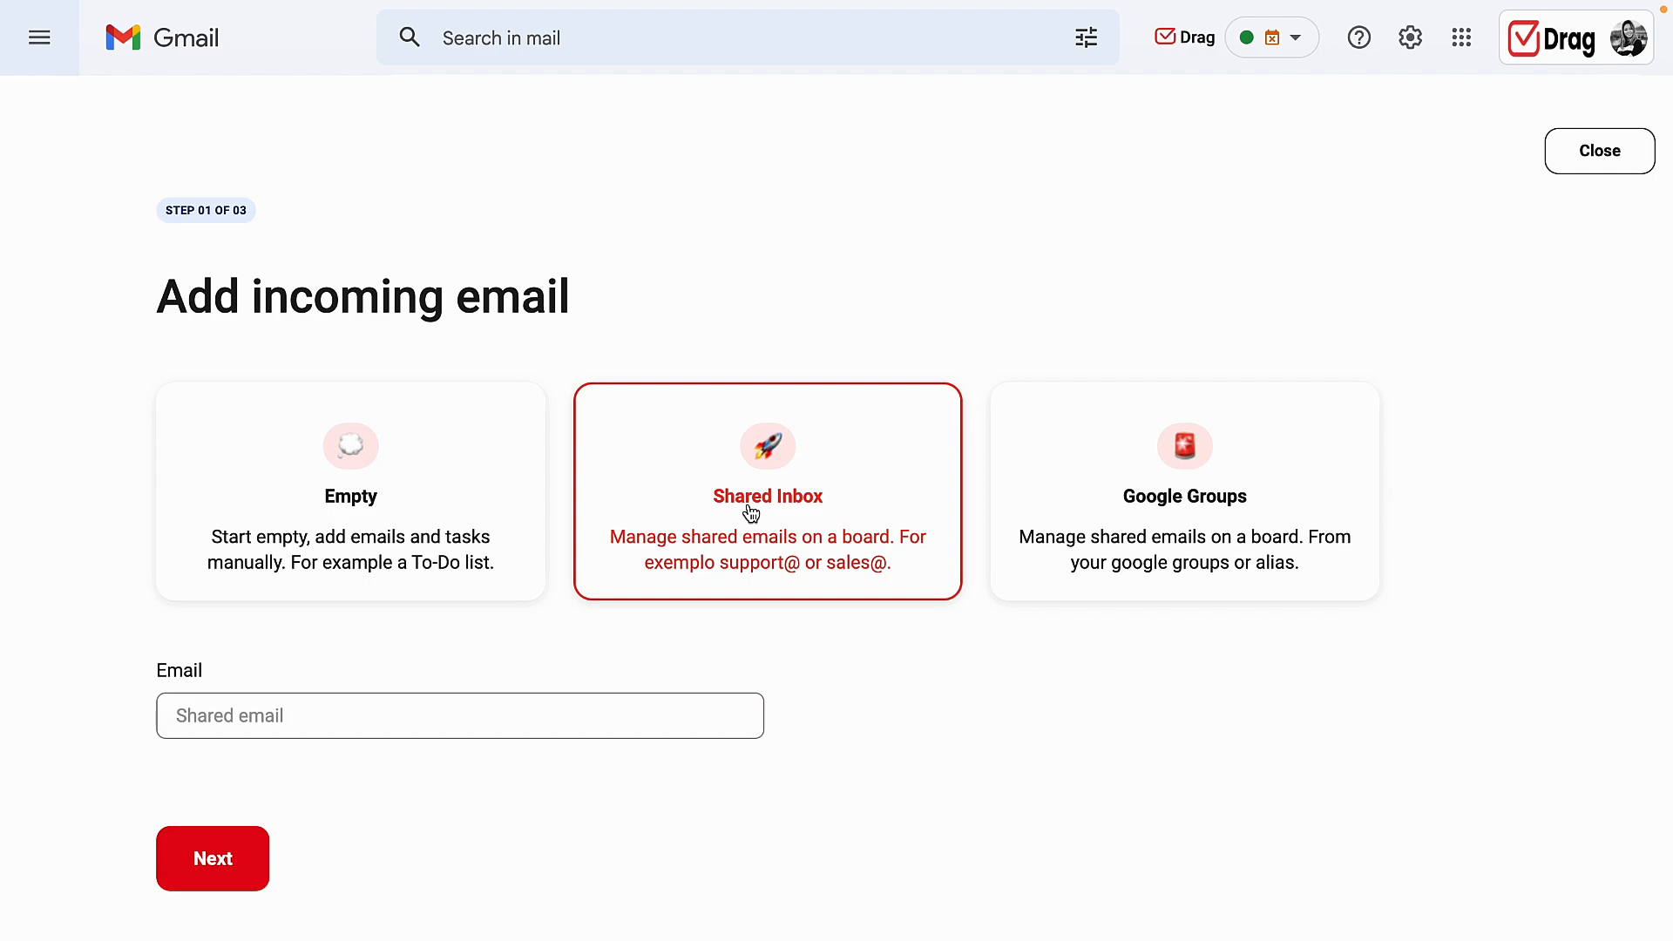
Step: Choose Shared Inbox, then Google Groups as the board's email source before leaving setup
{"action": "left_click", "coordinate": [1183, 491]}
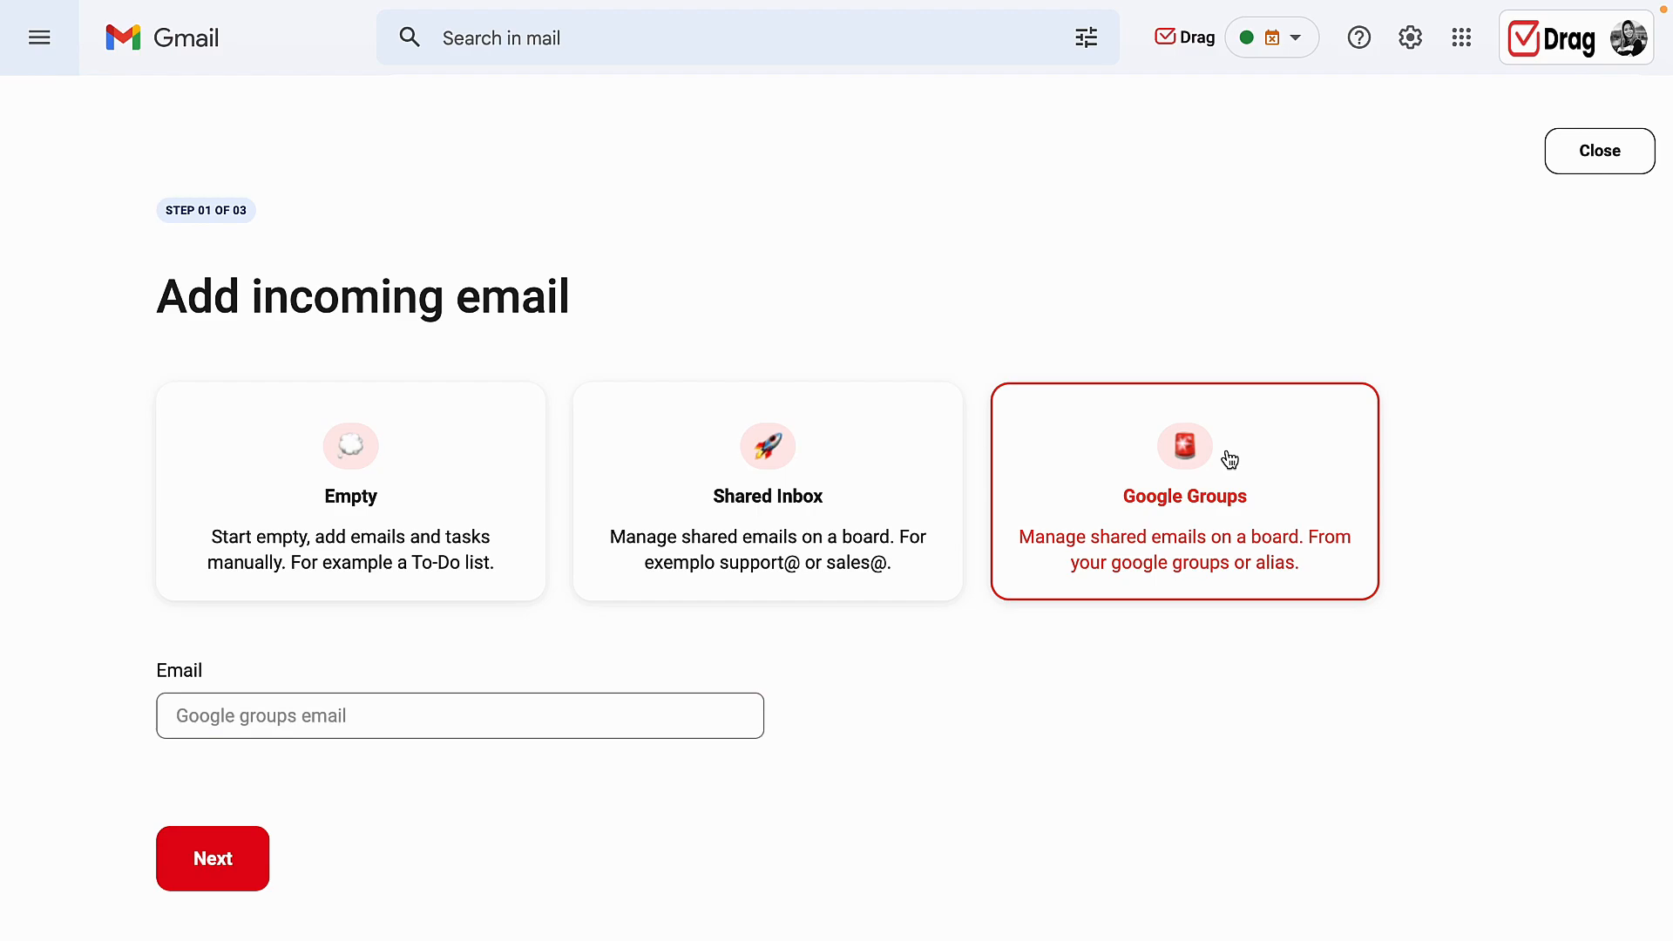
{"action": "left_click", "coordinate": [1598, 150]}
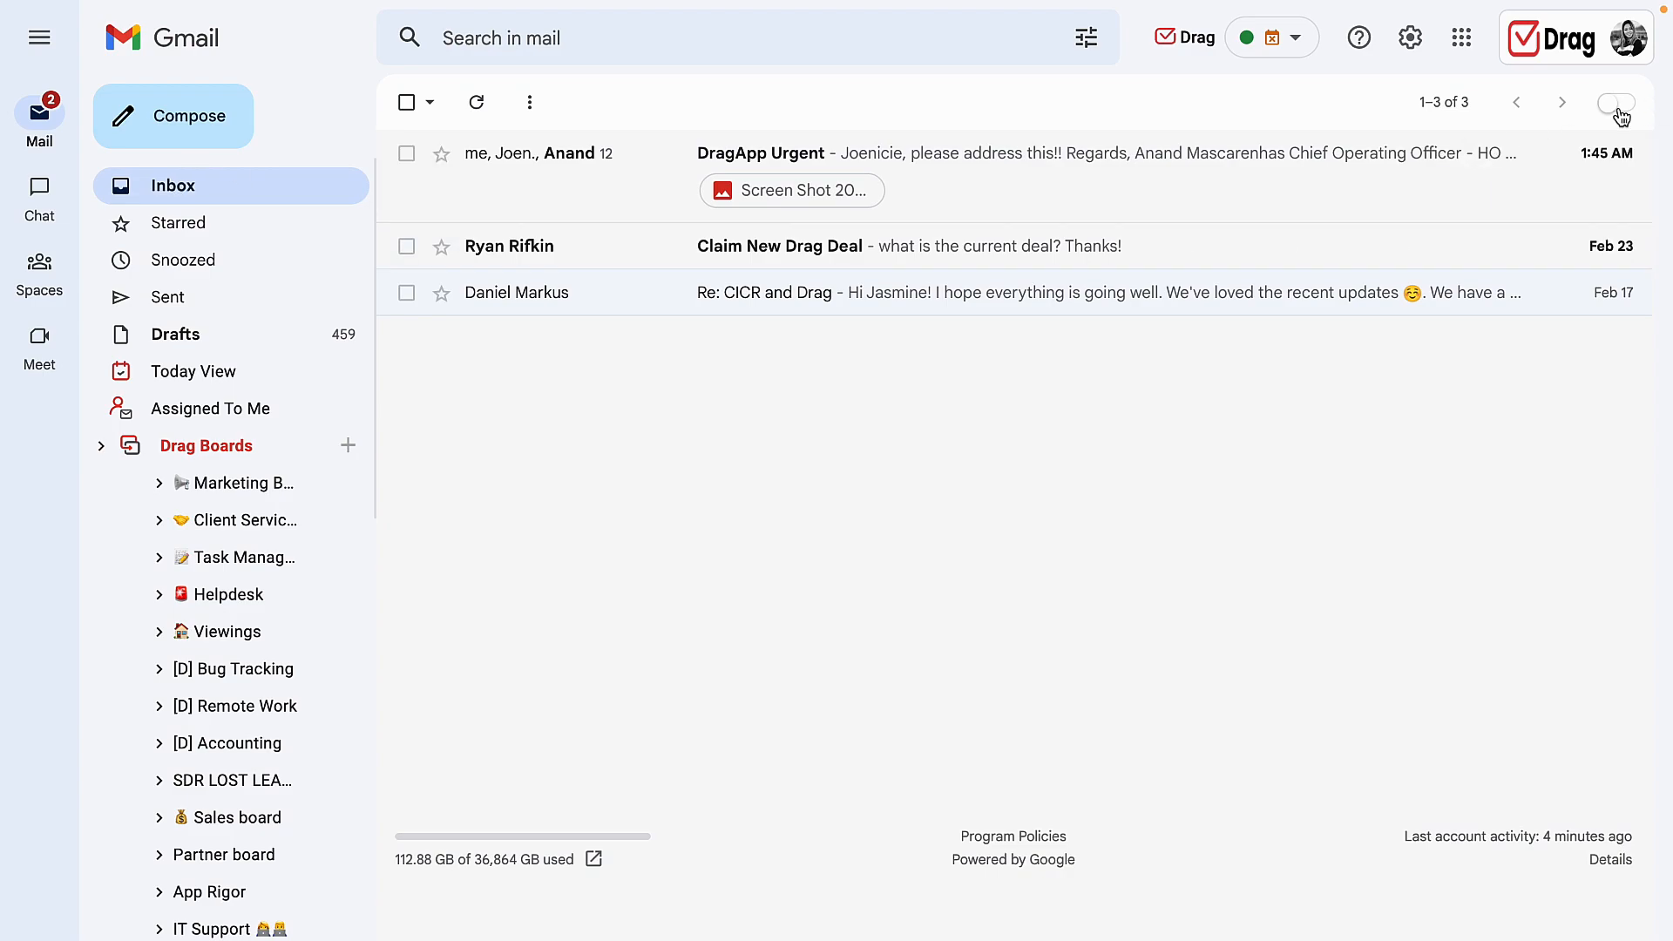
Step: Toggle the Inbox into board view and back to a list, then return to the Marketing Board
{"action": "left_click", "coordinate": [1614, 103]}
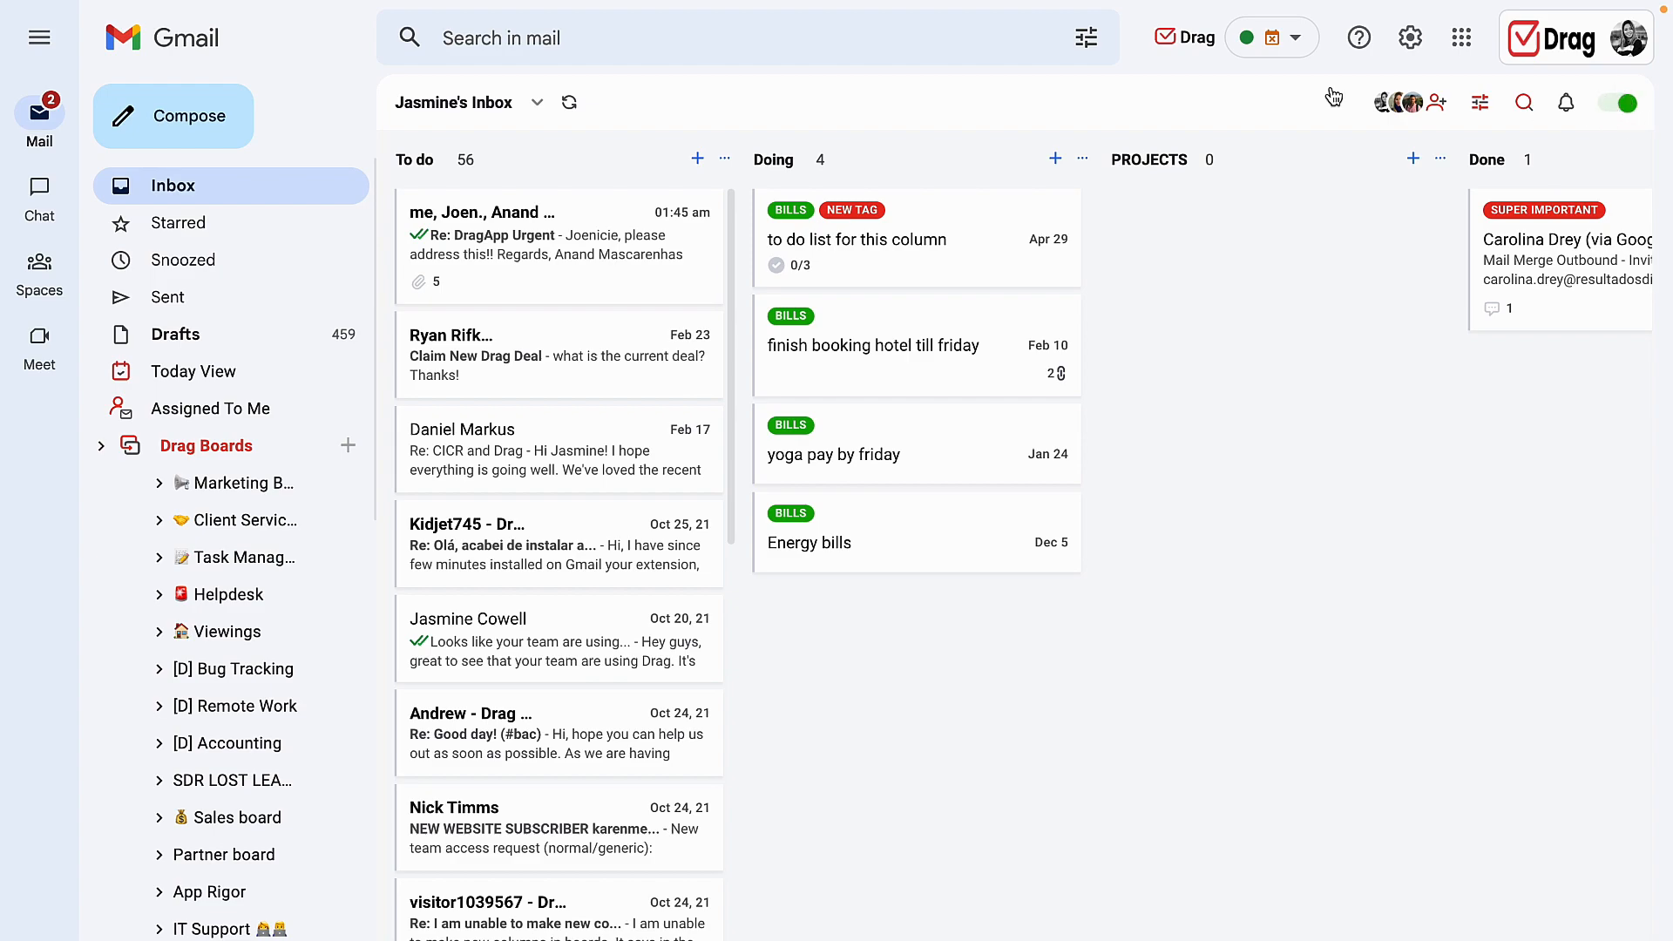
{"action": "mouse_move", "coordinate": [446, 549]}
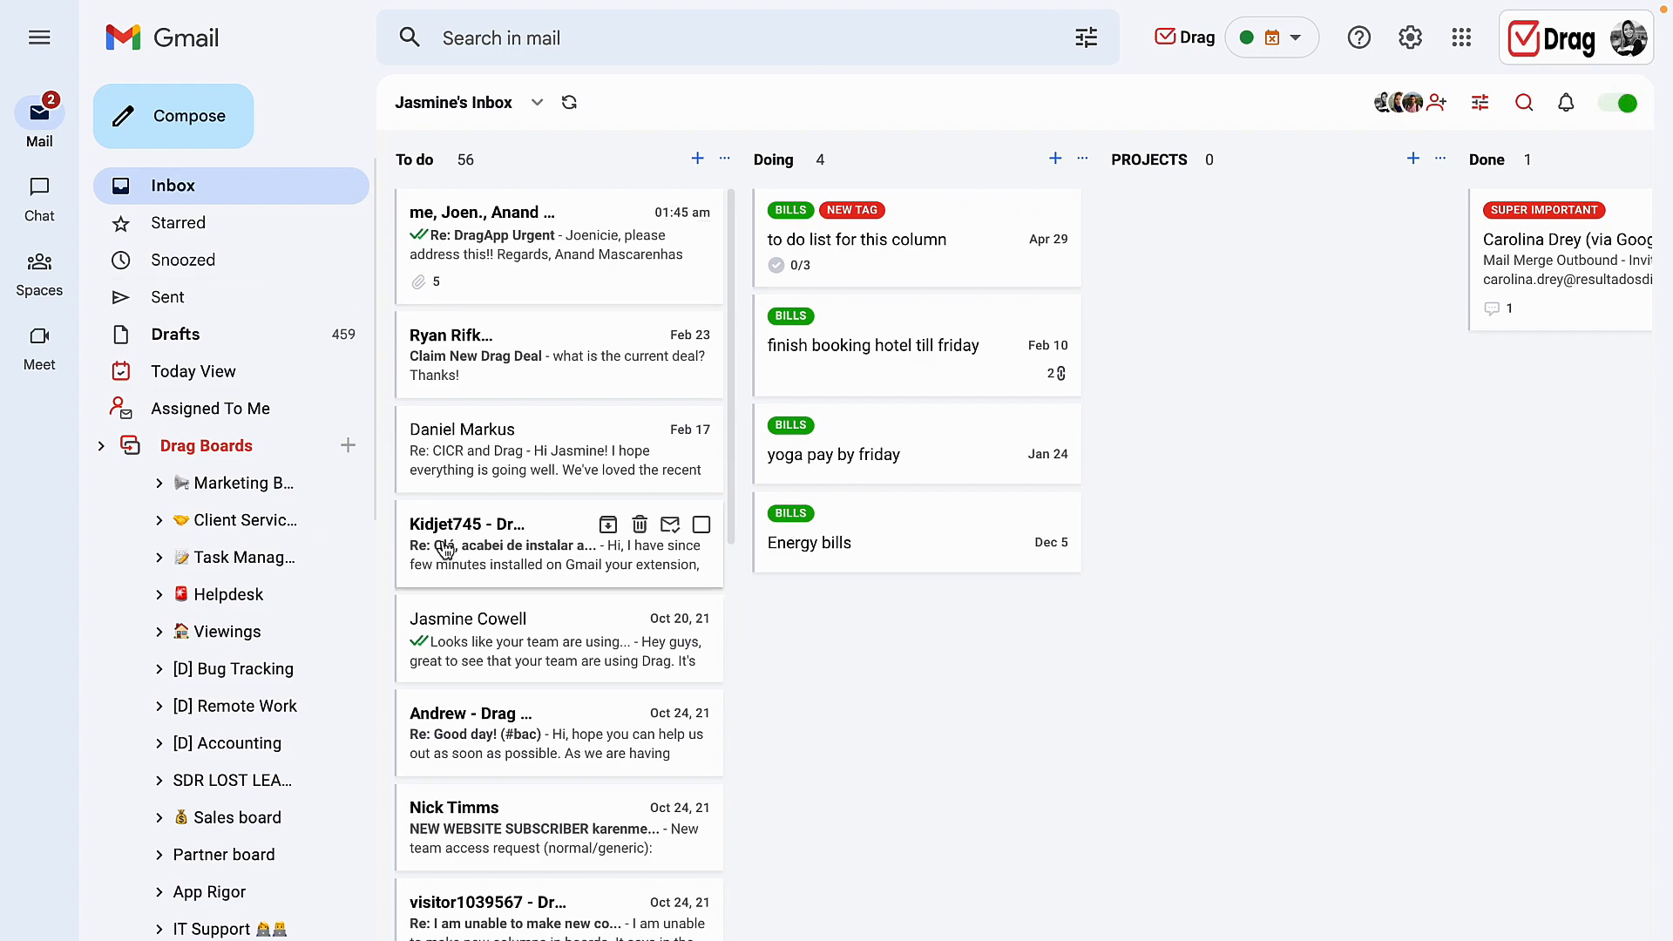
{"action": "mouse_move", "coordinate": [1439, 103]}
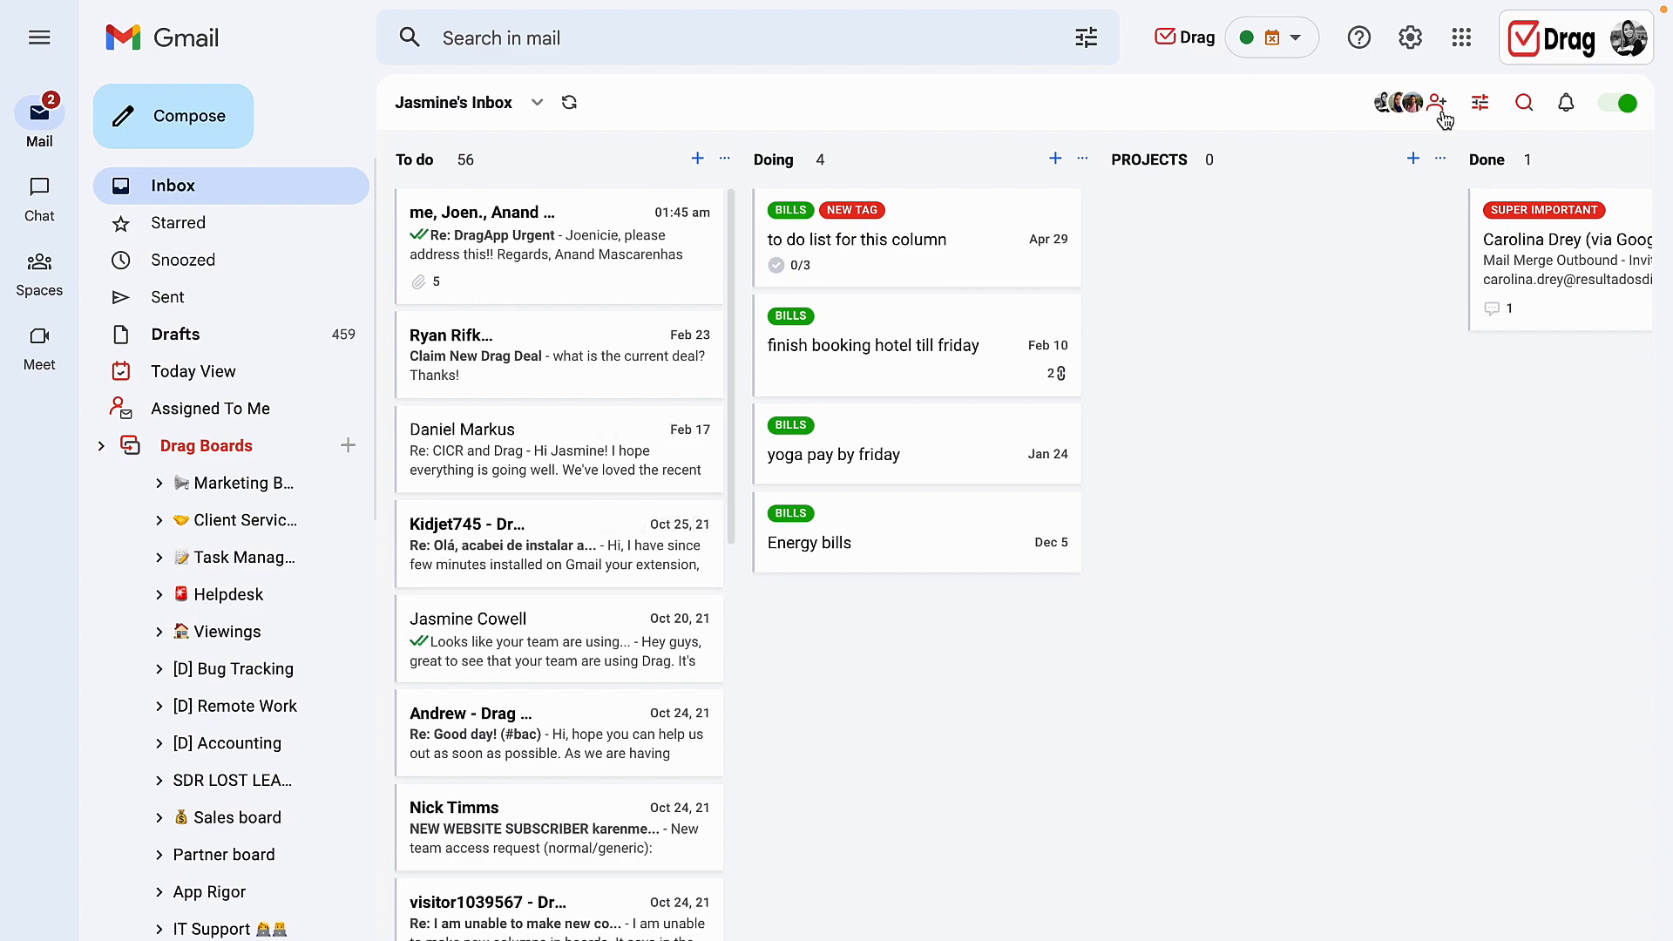
{"action": "mouse_move", "coordinate": [1113, 922]}
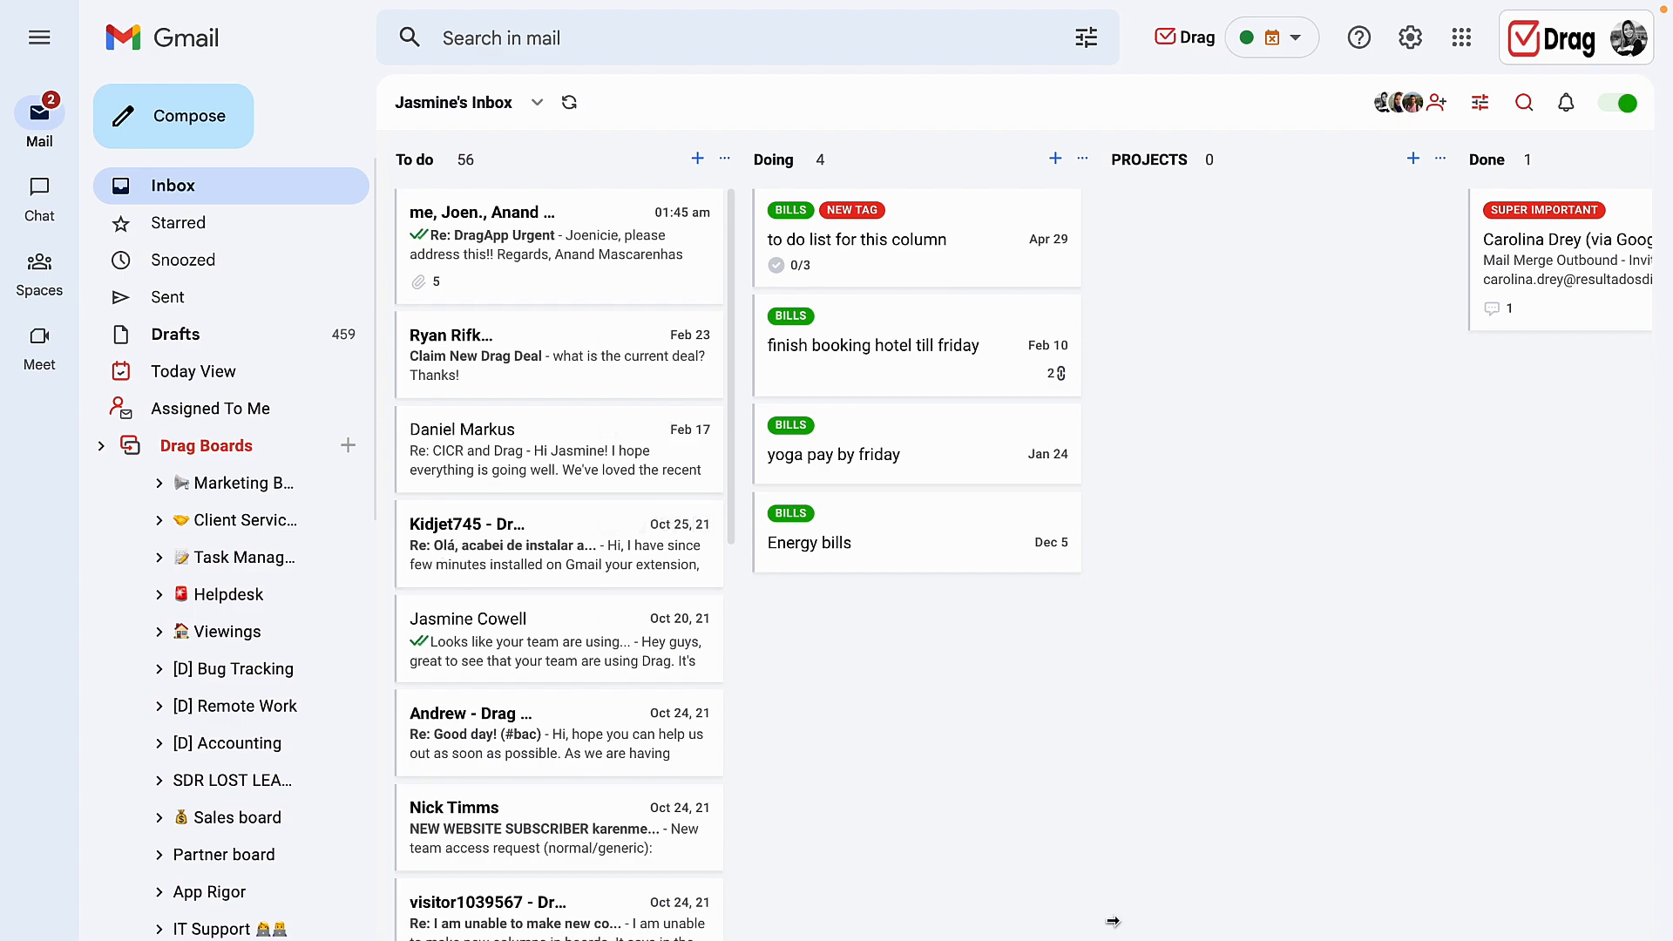
{"action": "mouse_move", "coordinate": [1363, 467]}
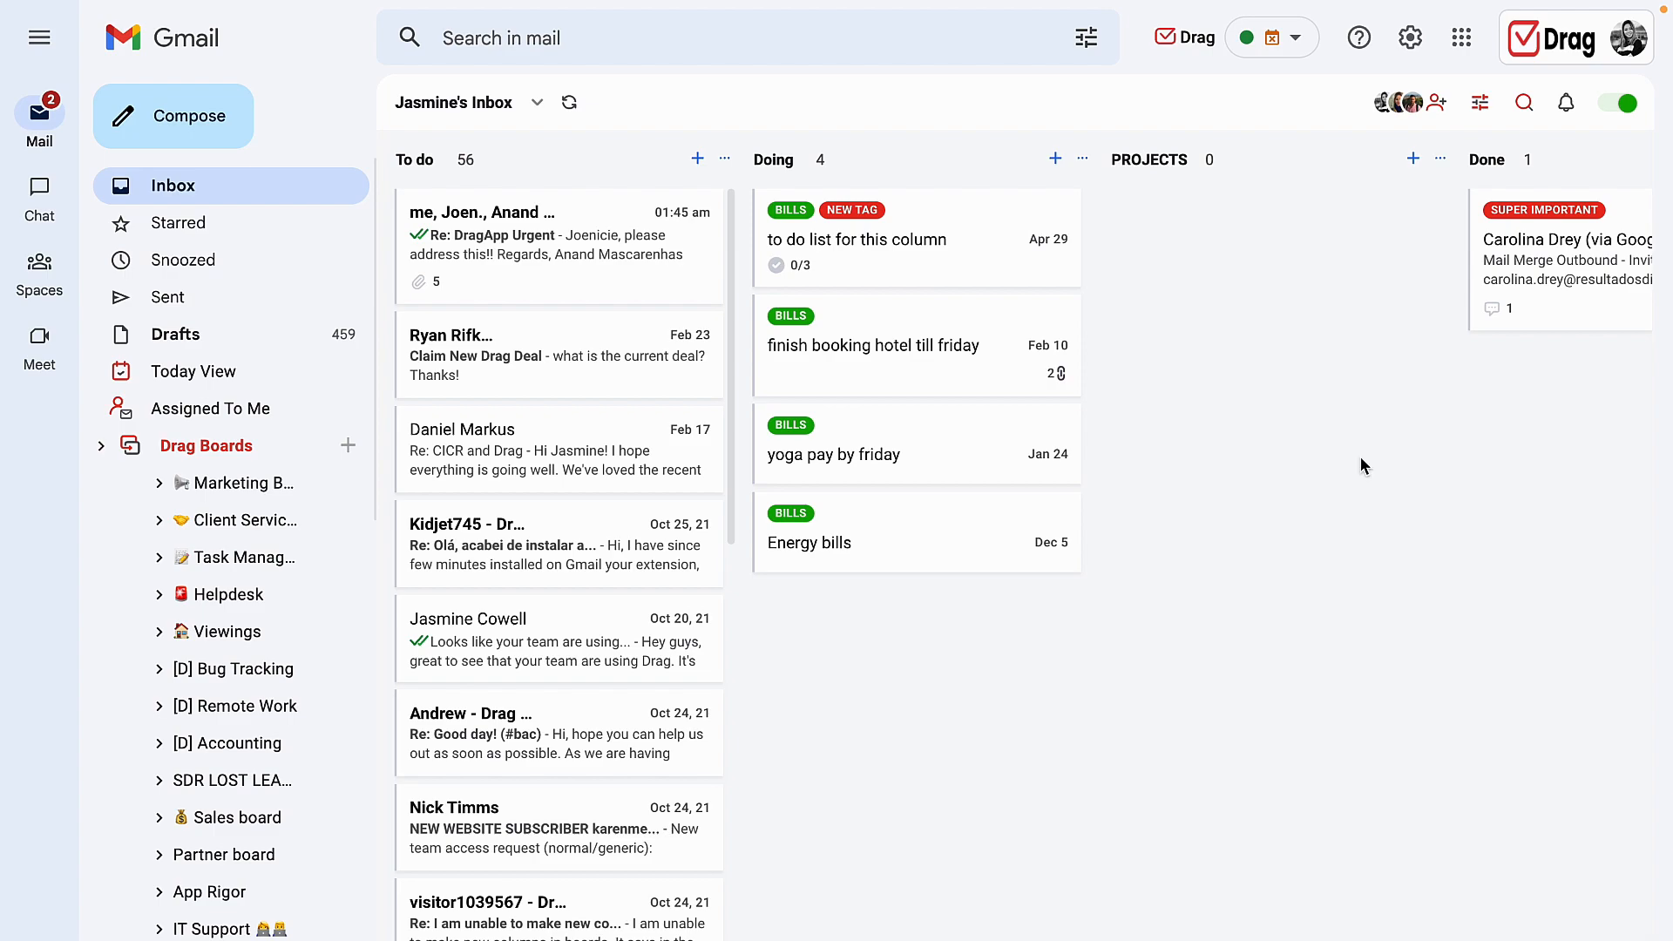
{"action": "left_click", "coordinate": [1613, 110]}
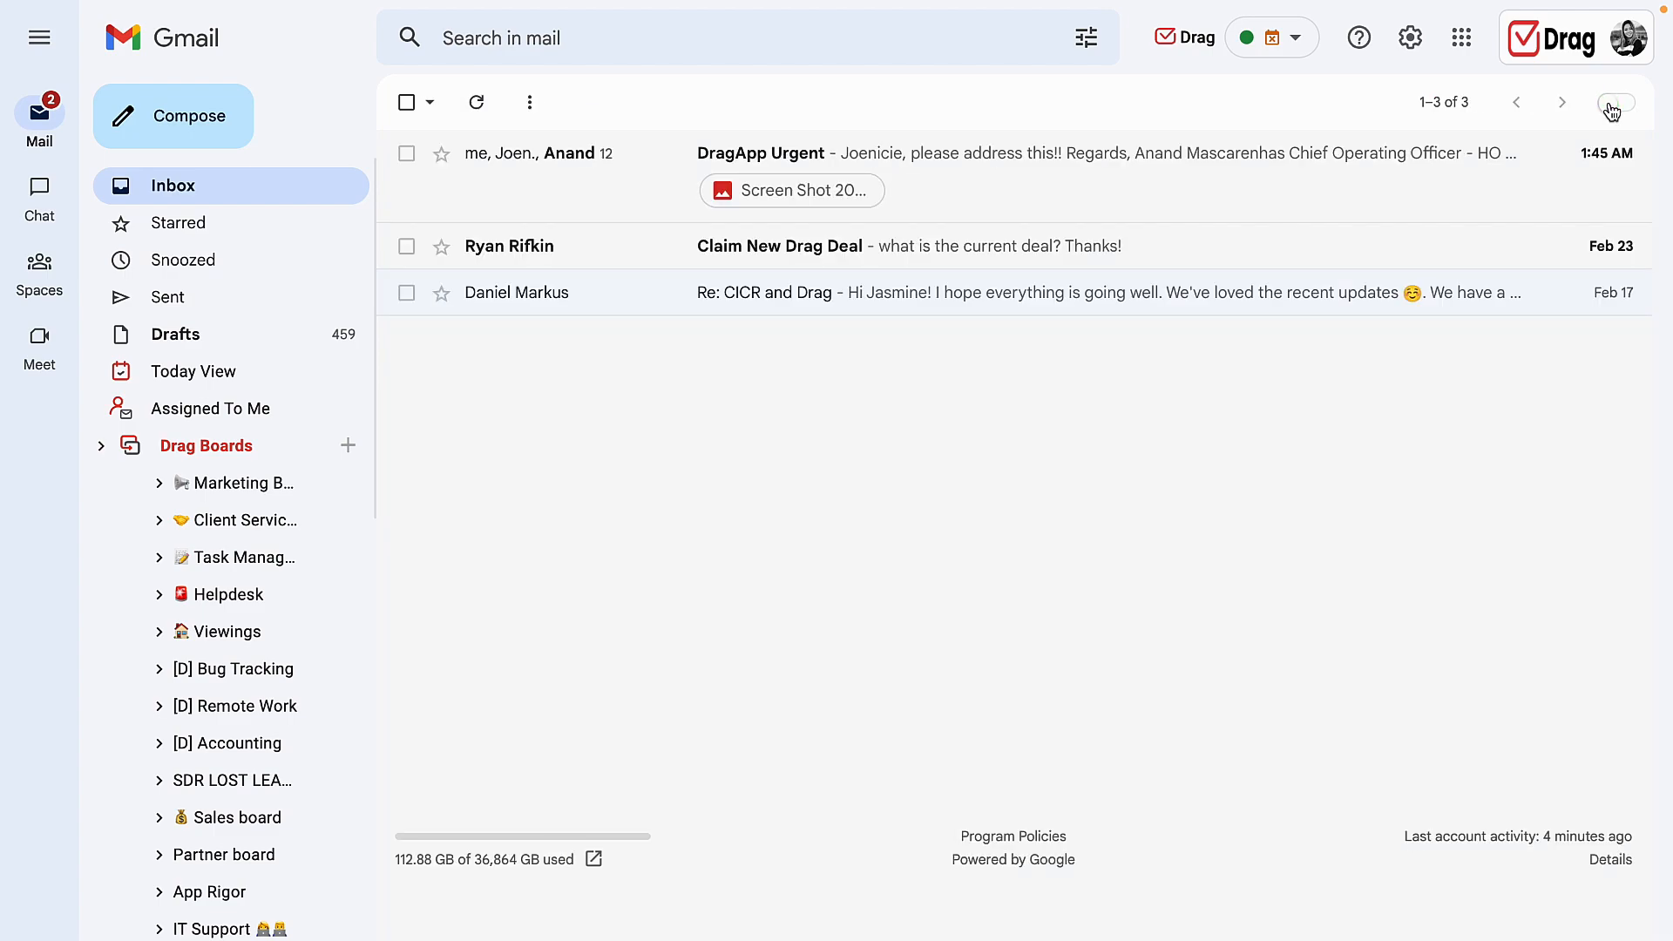
{"action": "left_click", "coordinate": [240, 482]}
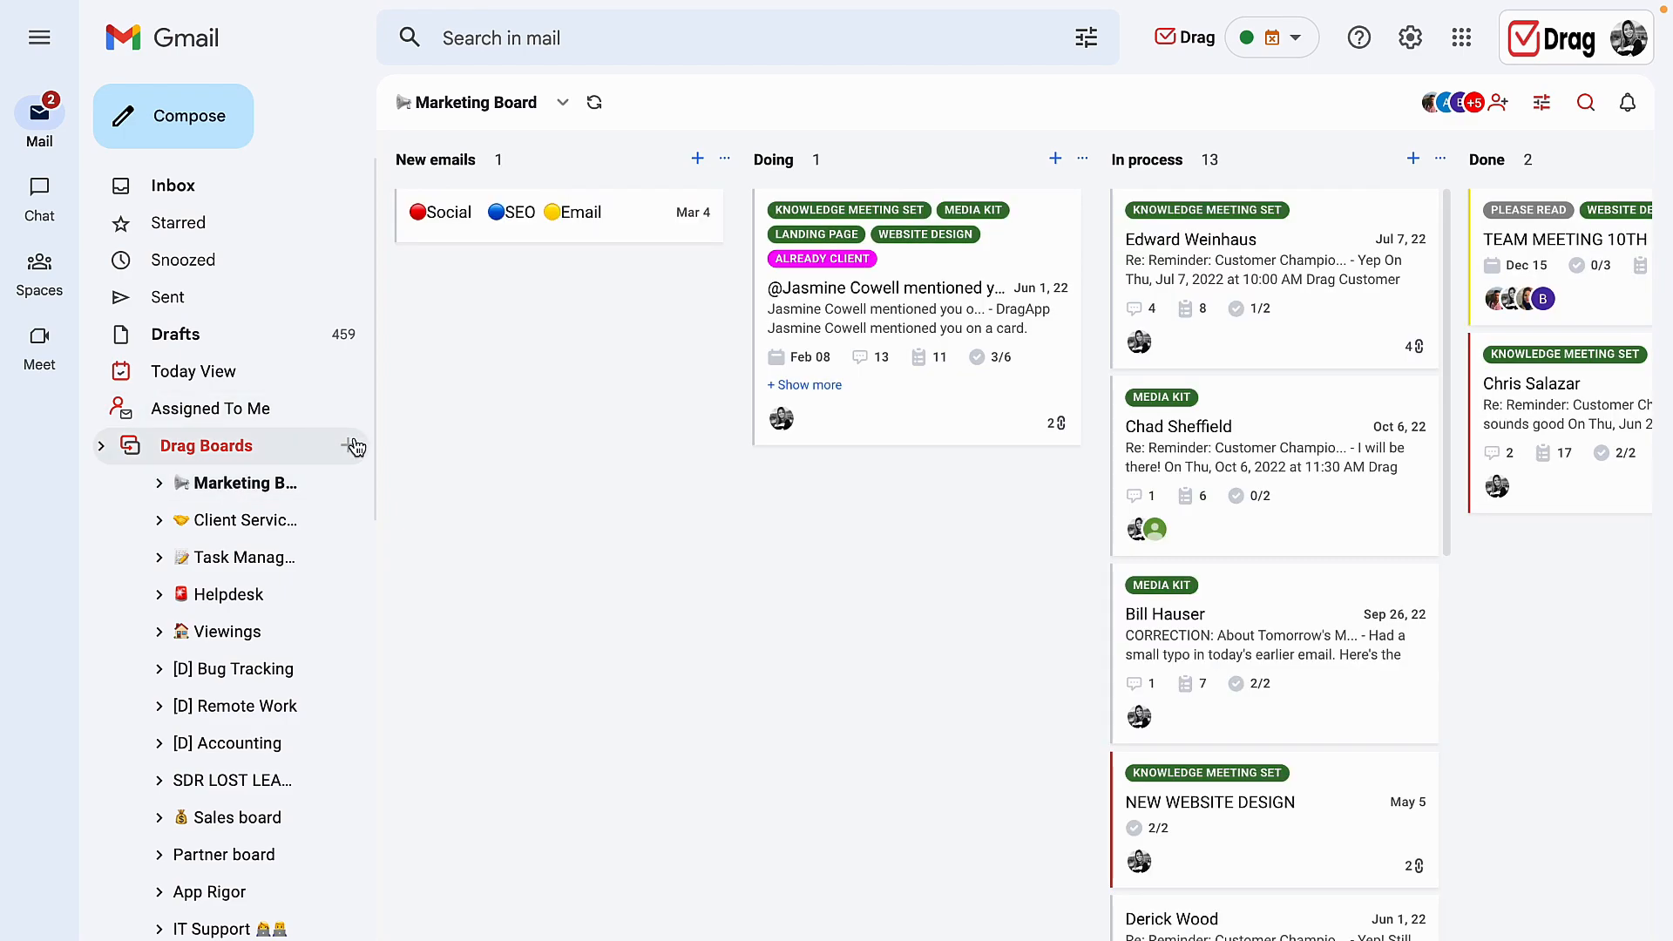
{"action": "left_click", "coordinate": [563, 103]}
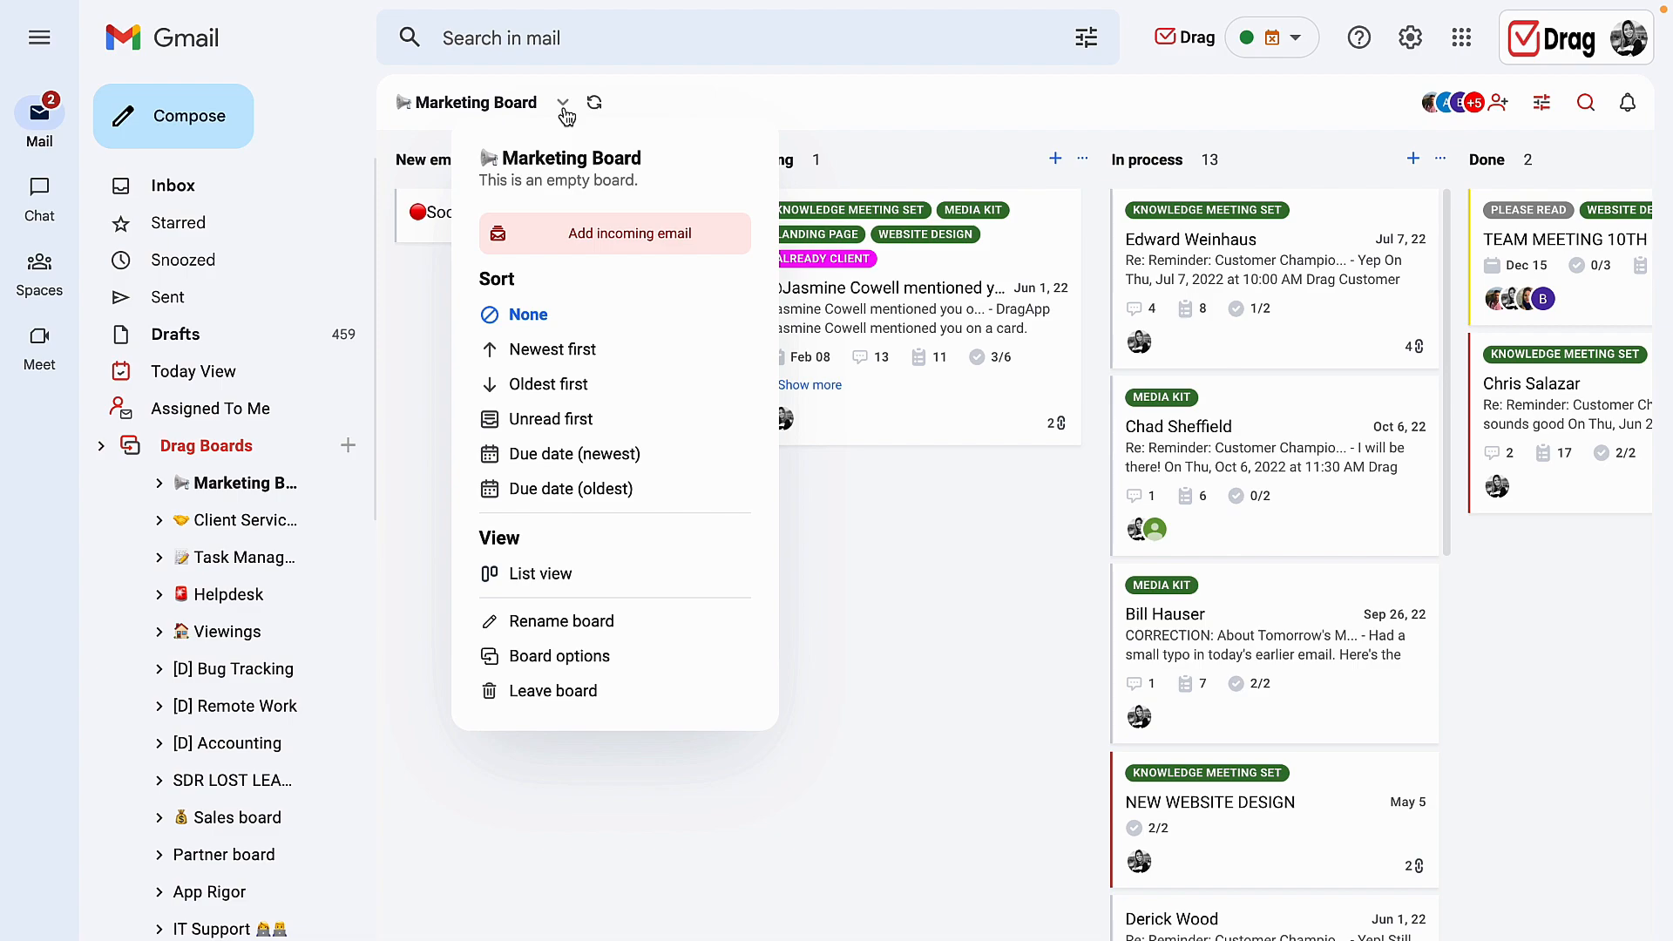
{"action": "mouse_move", "coordinate": [593, 240]}
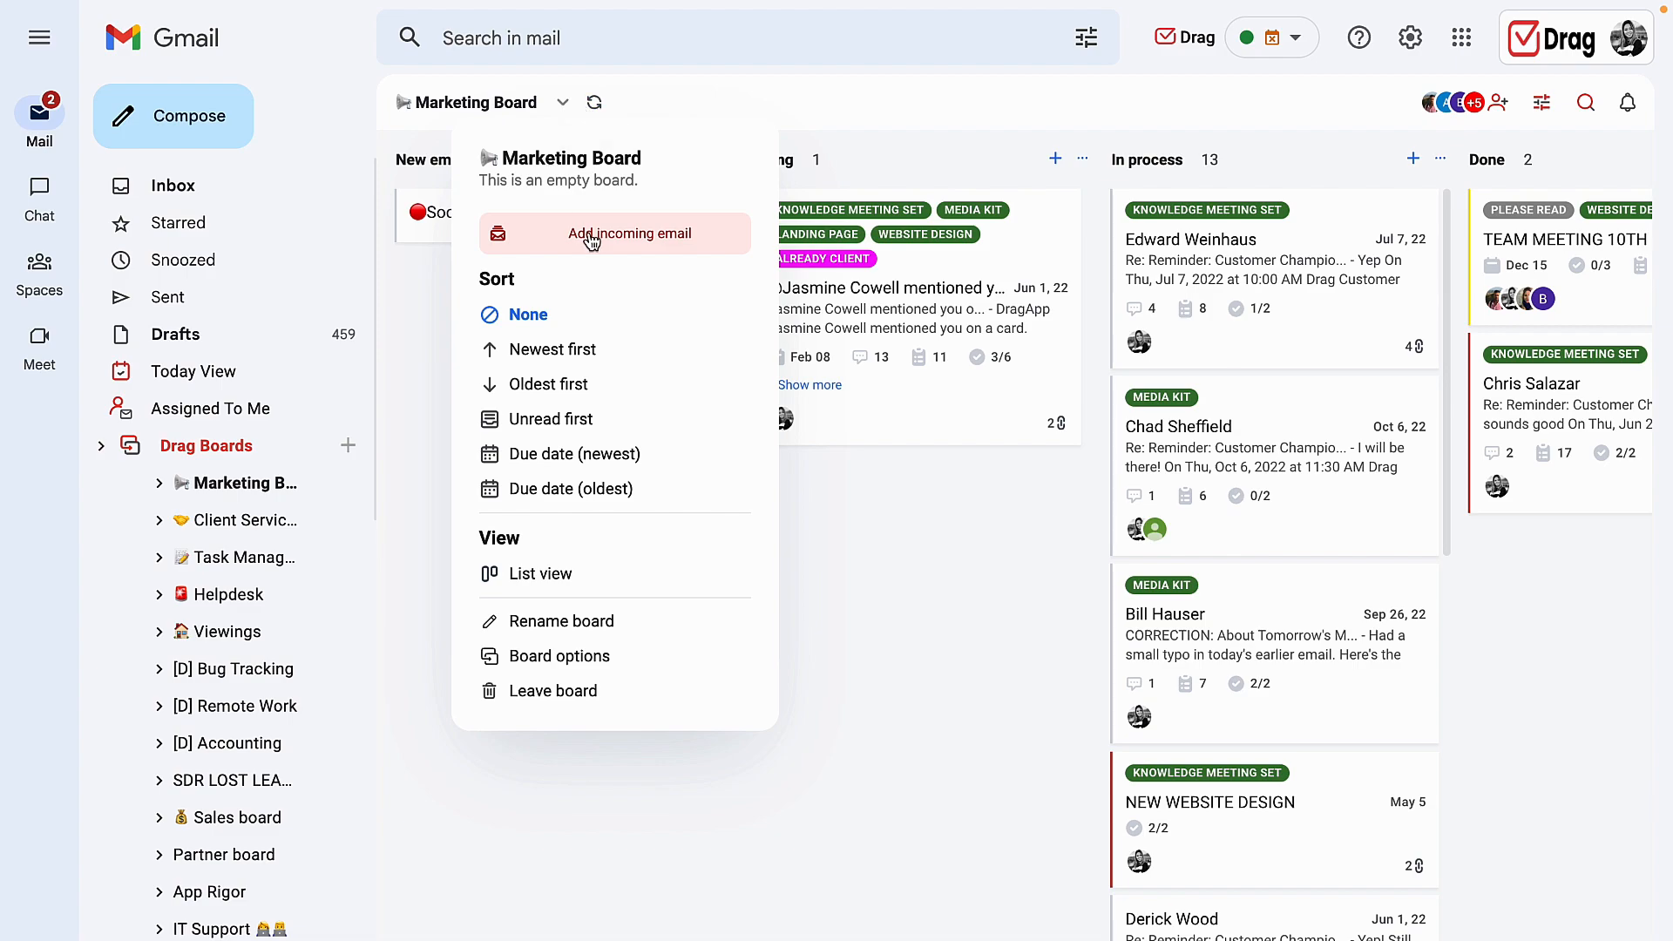
{"action": "left_click", "coordinate": [629, 231]}
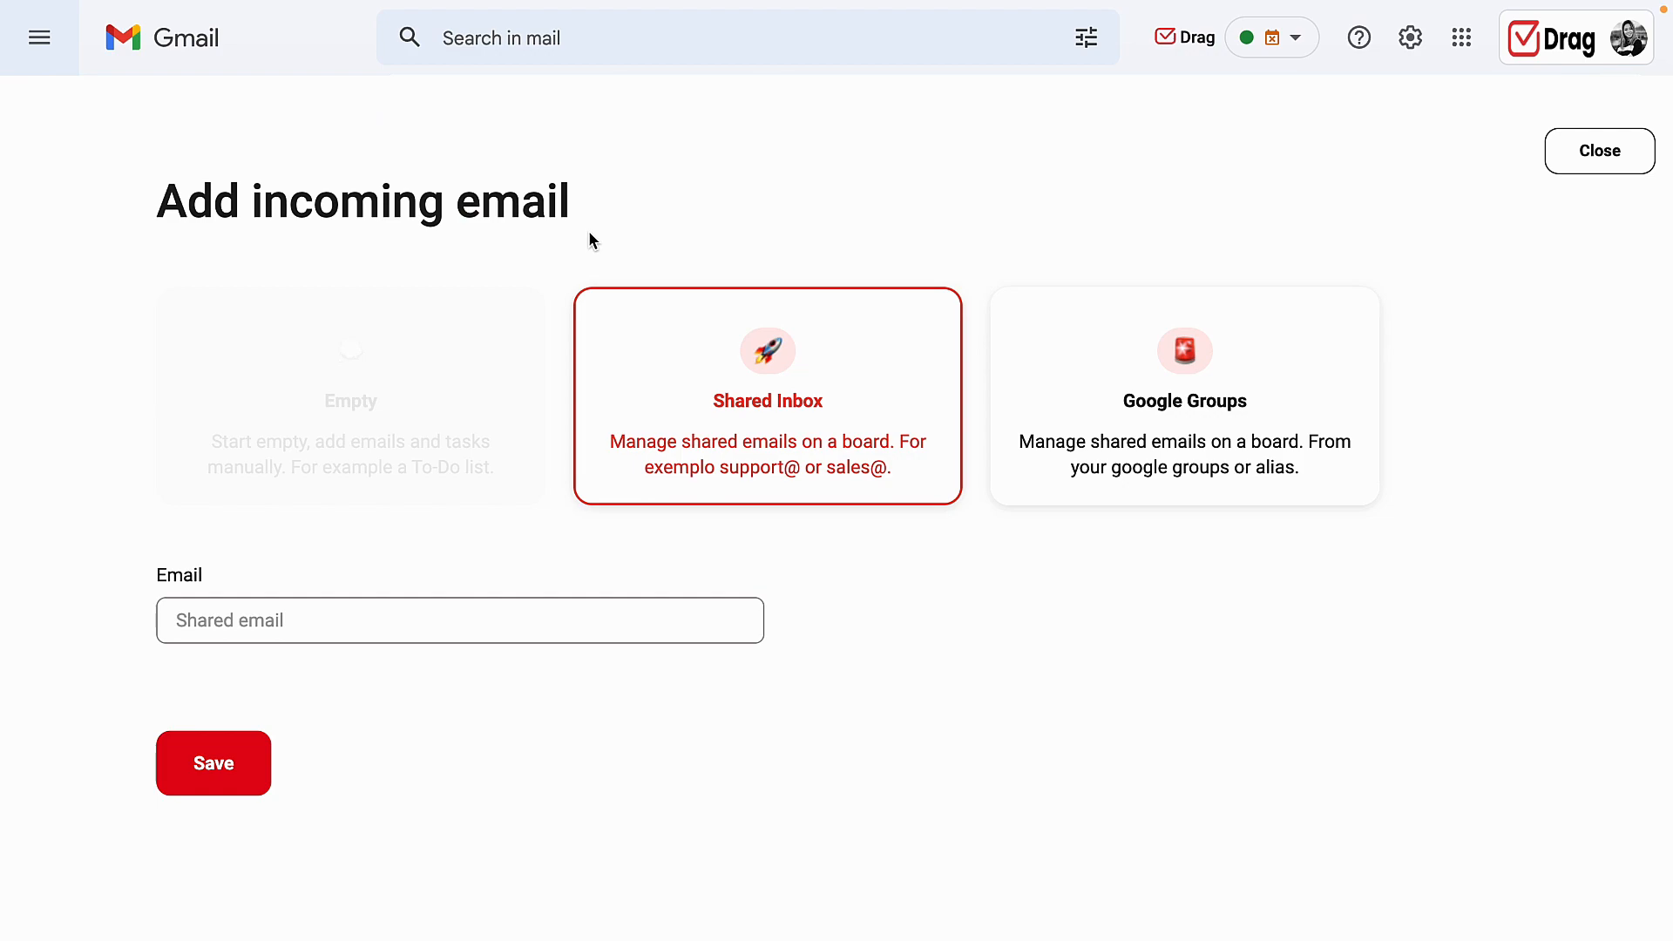
{"action": "mouse_move", "coordinate": [834, 416]}
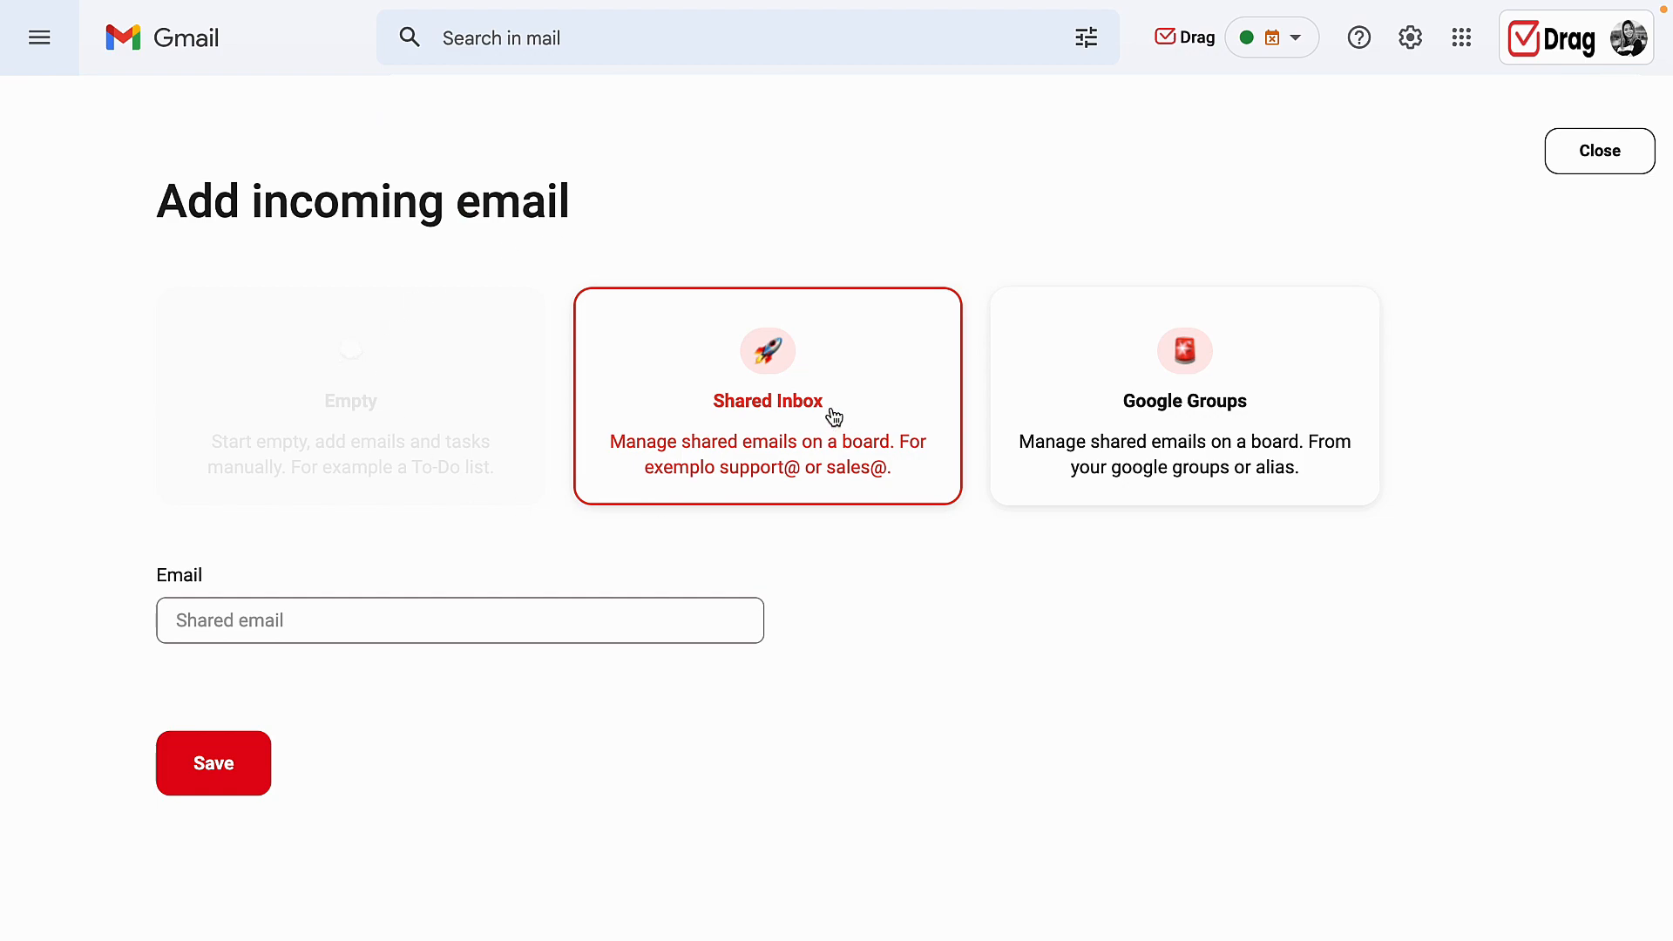
{"action": "left_click", "coordinate": [1183, 396]}
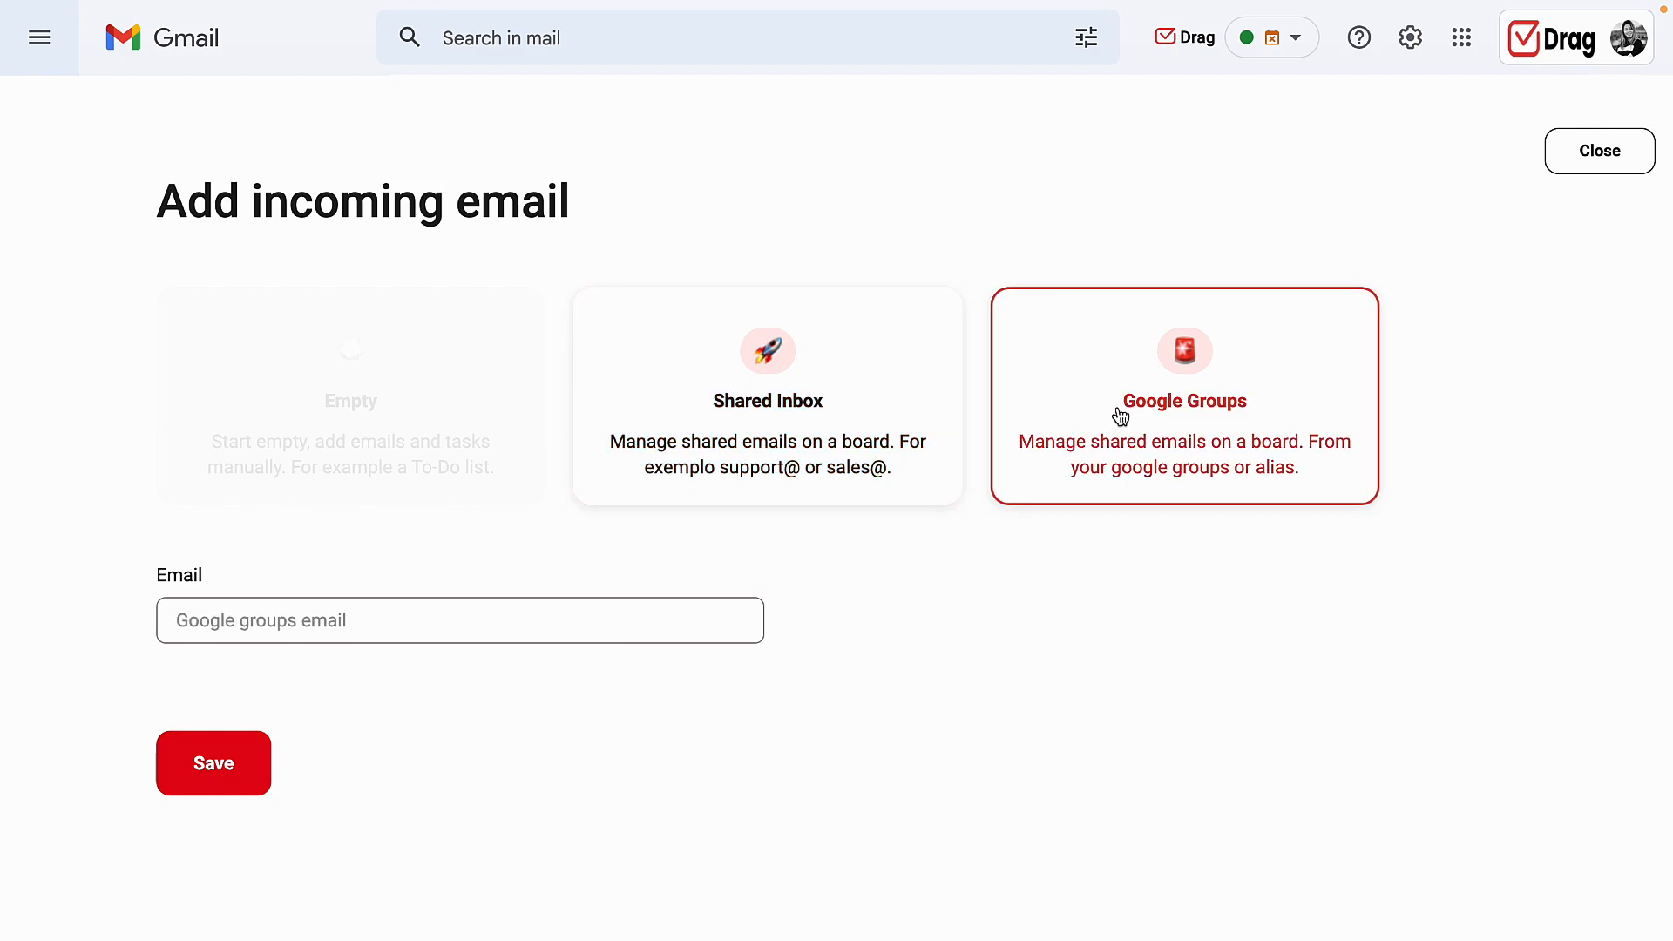
{"action": "left_click", "coordinate": [1598, 150]}
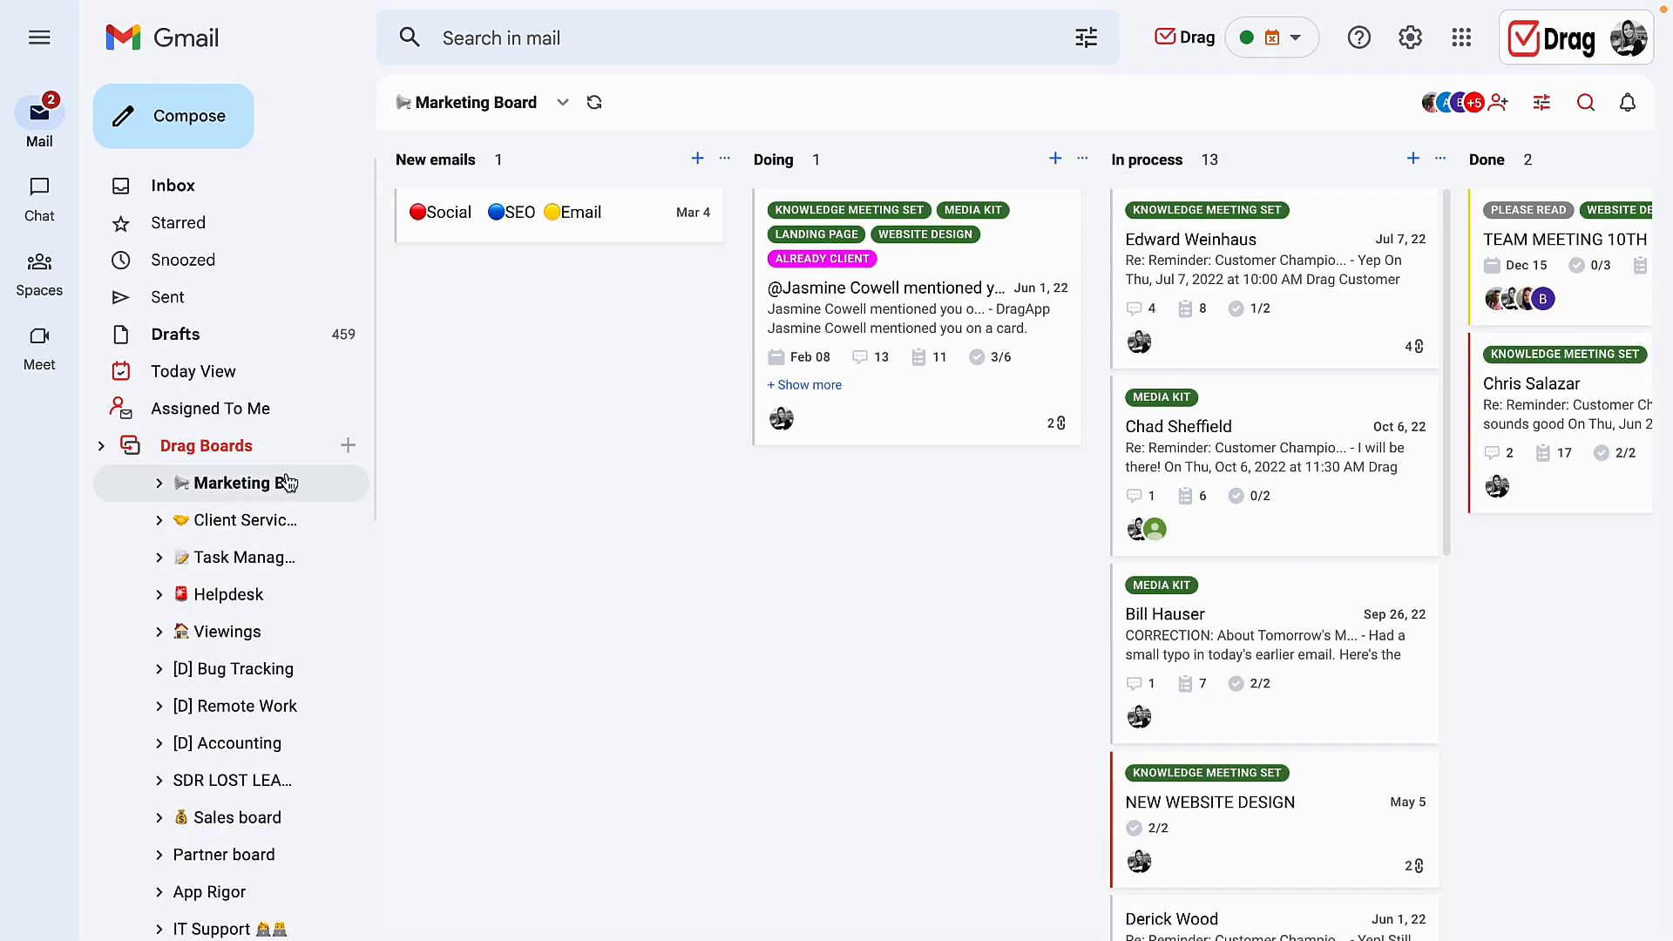
{"action": "mouse_move", "coordinate": [1565, 146]}
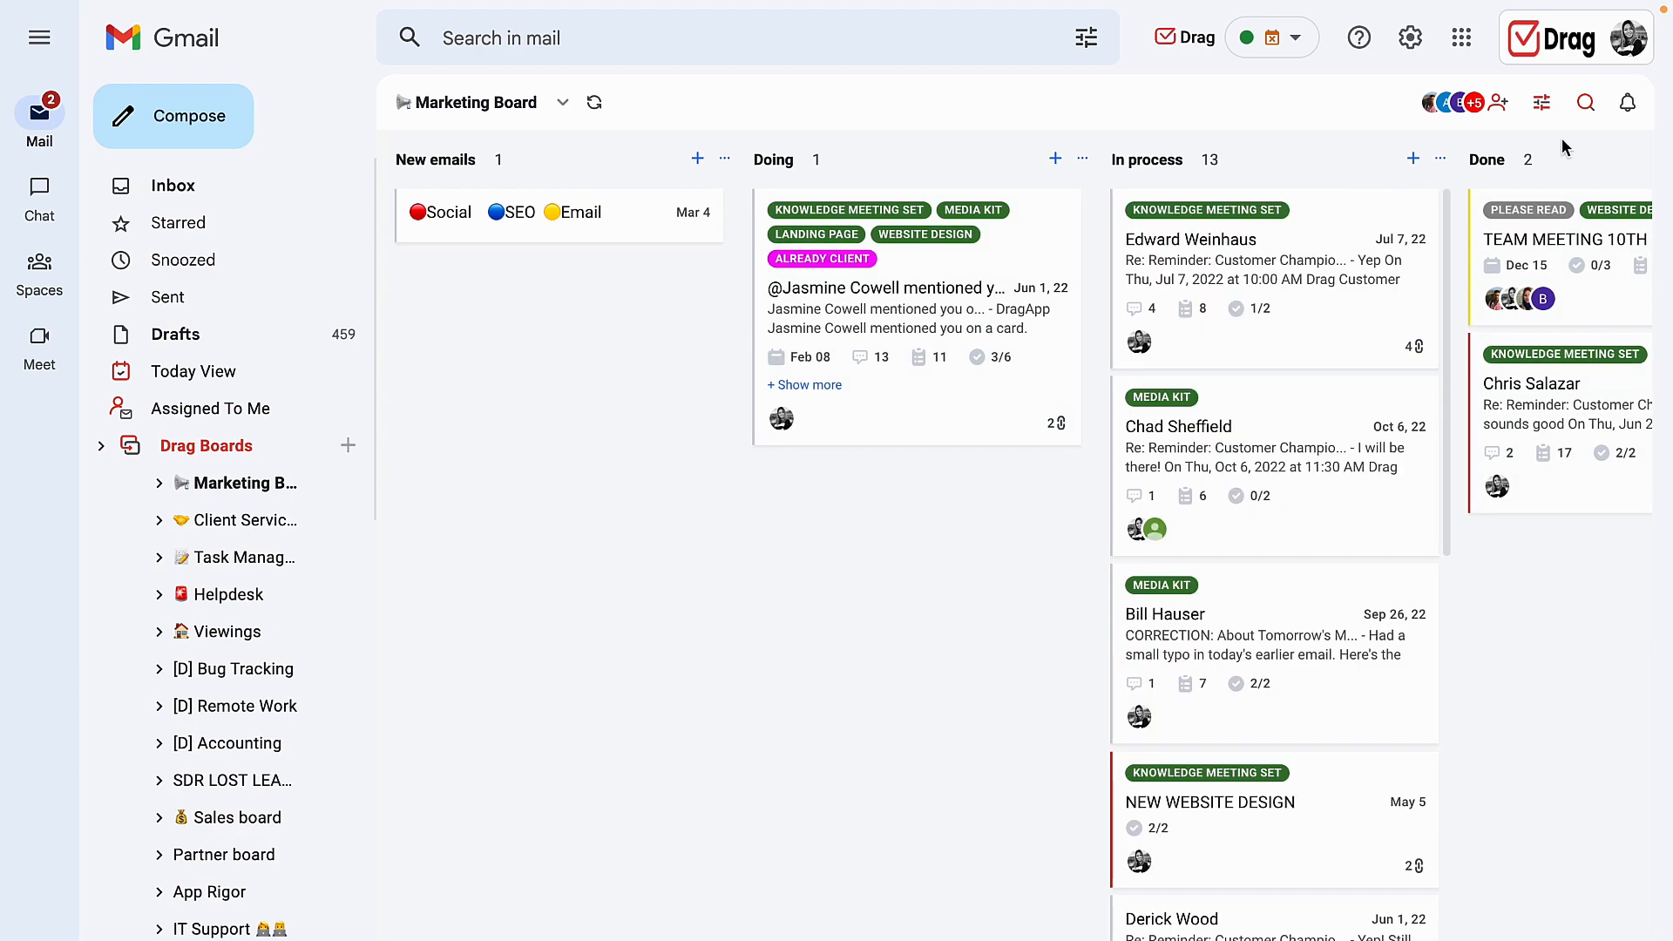